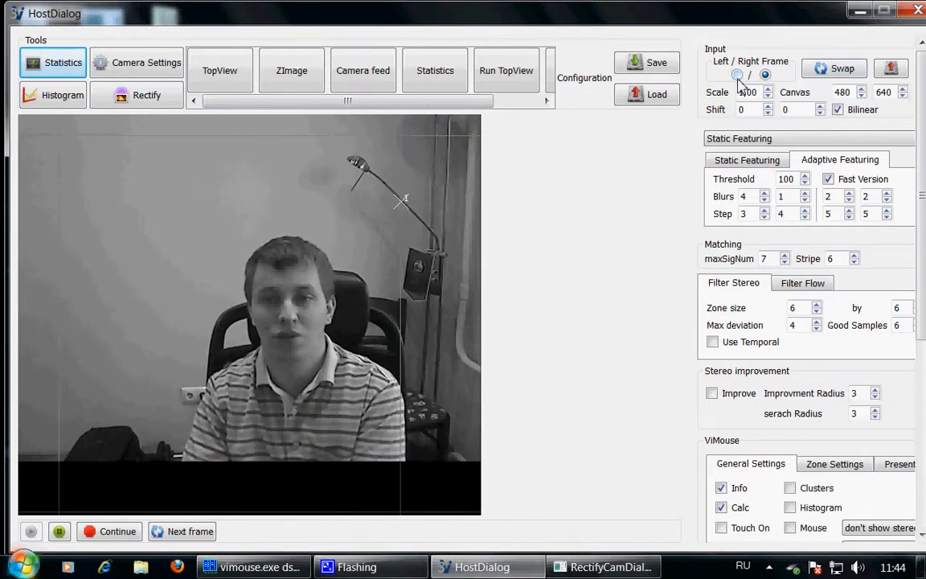
# Switch between the Left and Right Frame views to compare the two stereo camera feeds.
pyautogui.click(738, 74)
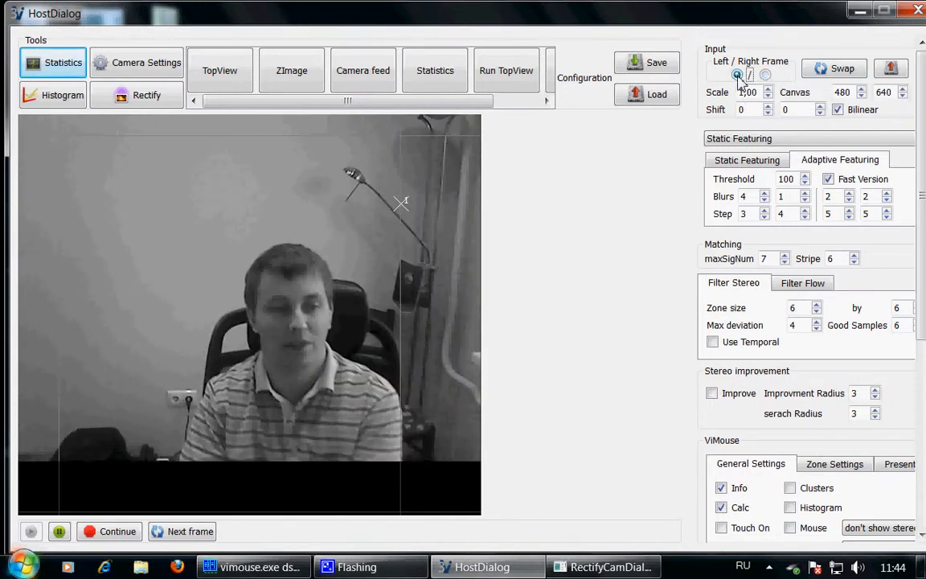
pyautogui.click(766, 75)
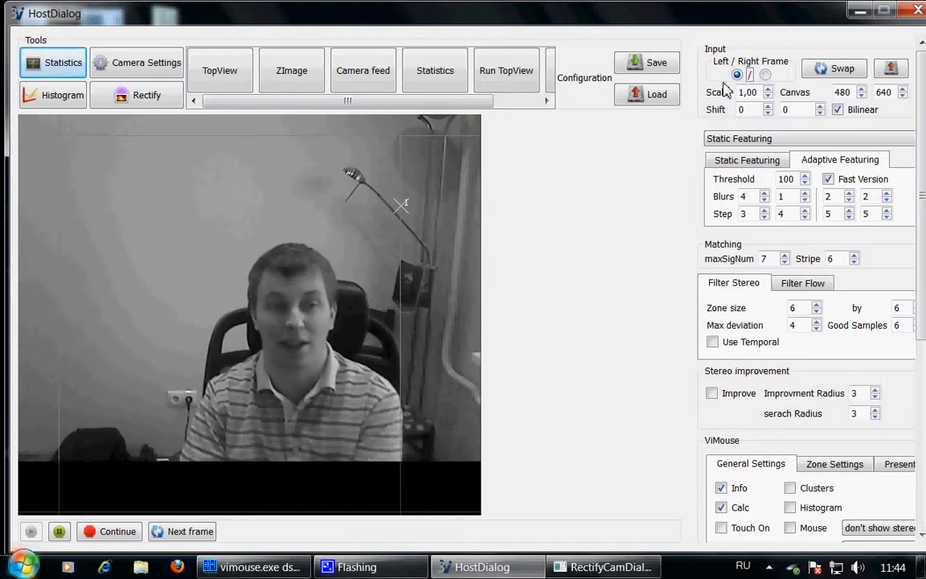
pyautogui.moveTo(354, 174)
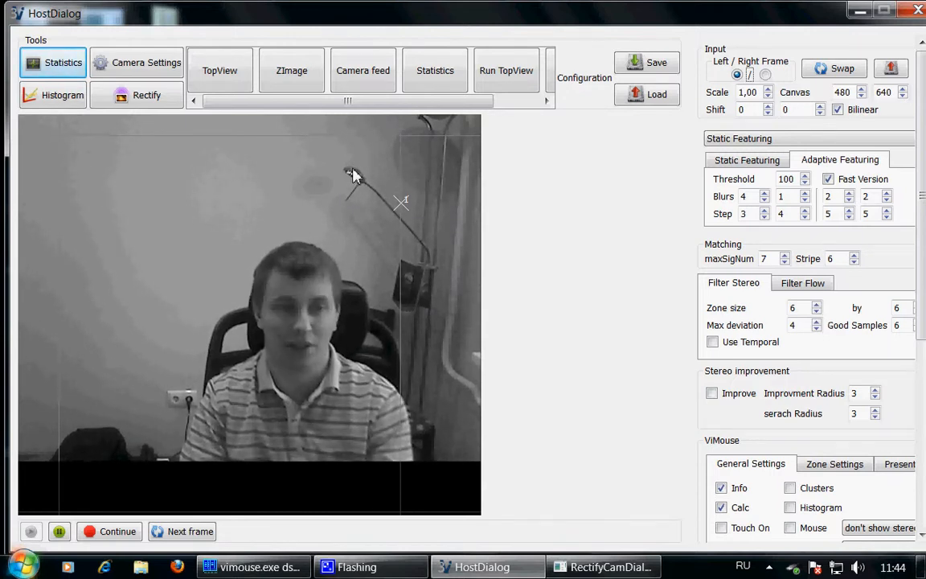
pyautogui.click(766, 74)
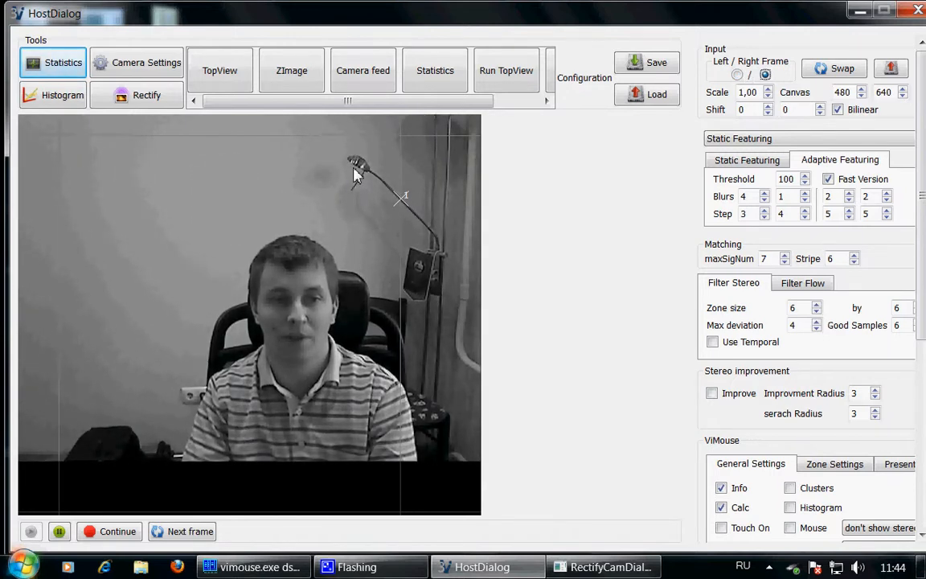
pyautogui.moveTo(346, 192)
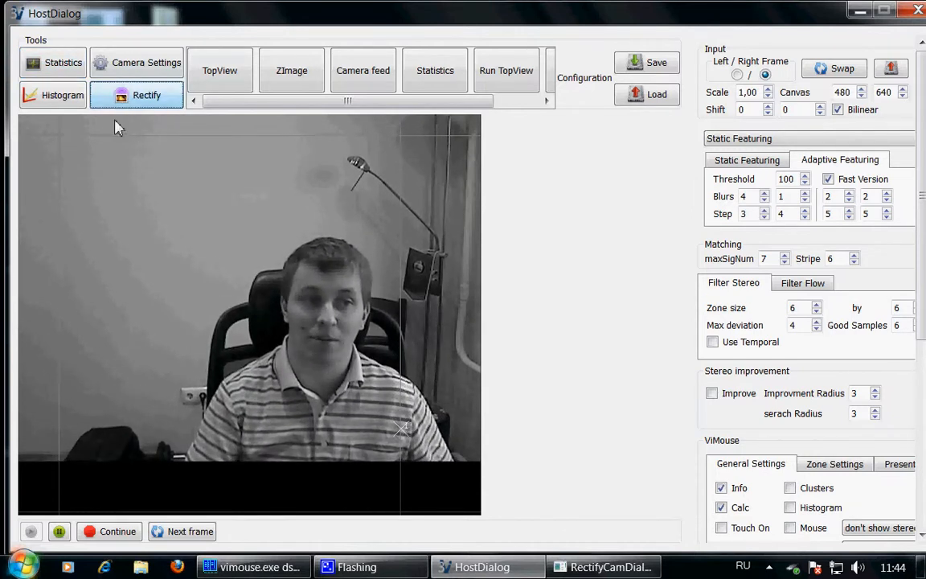
# Bring up RectifyCamDialog and trigger a rectification recompute for the stereo pair.
pyautogui.click(148, 95)
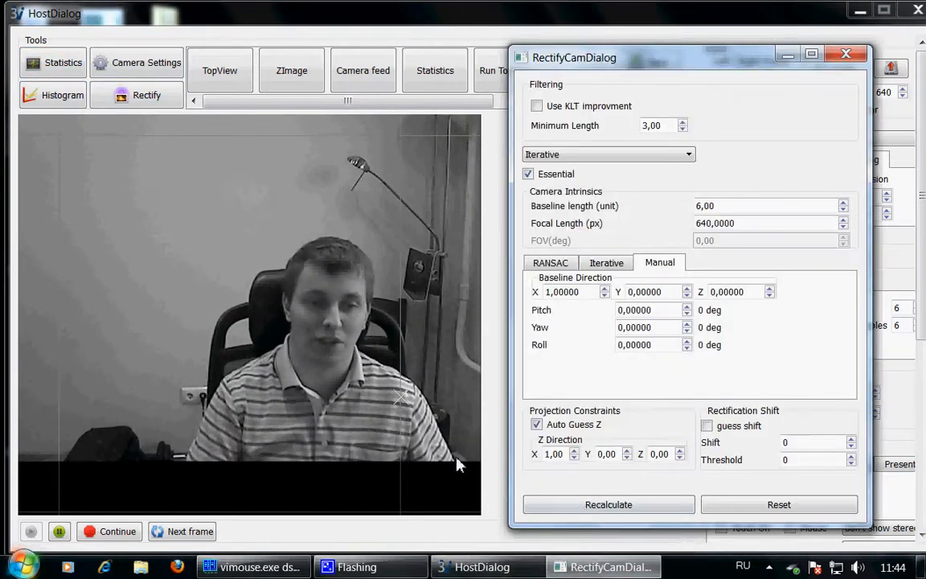
pyautogui.click(608, 505)
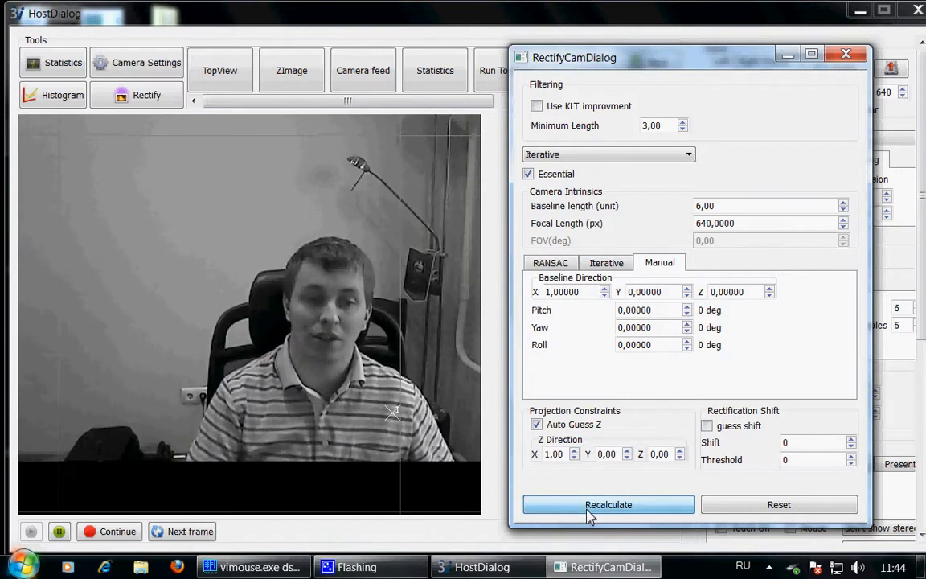
pyautogui.click(608, 505)
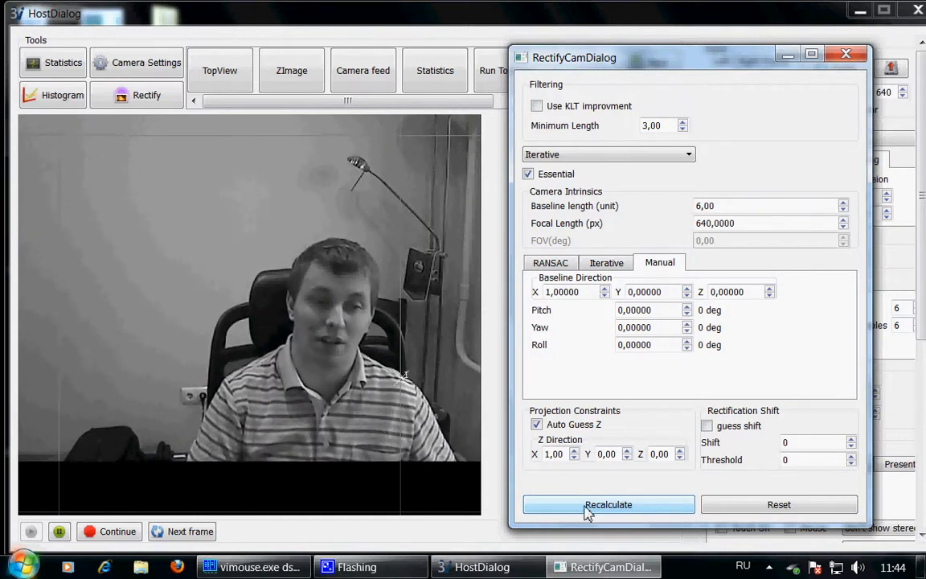
# Recalculate the baseline direction and pitch/yaw/roll angles, then close RectifyCamDialog.
pyautogui.click(608, 505)
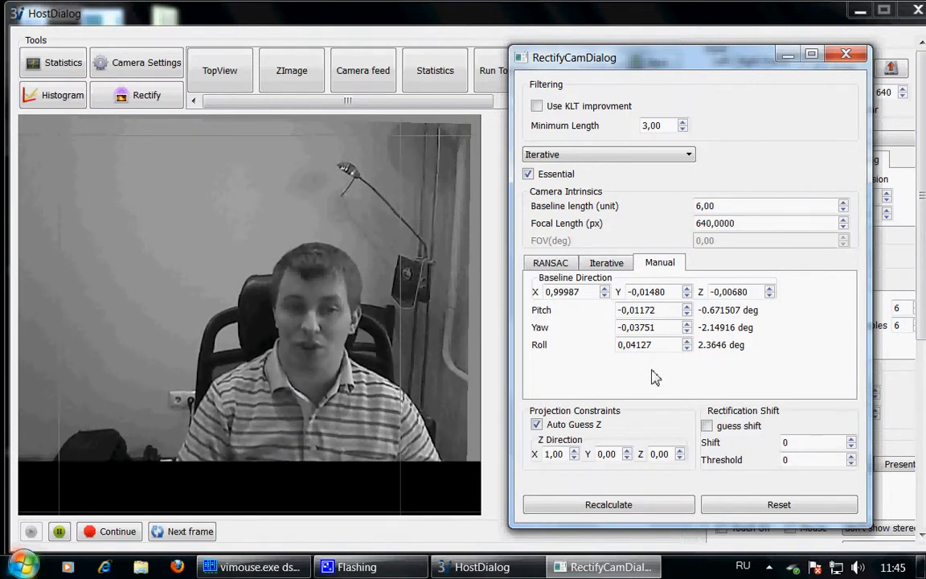
pyautogui.moveTo(647, 377)
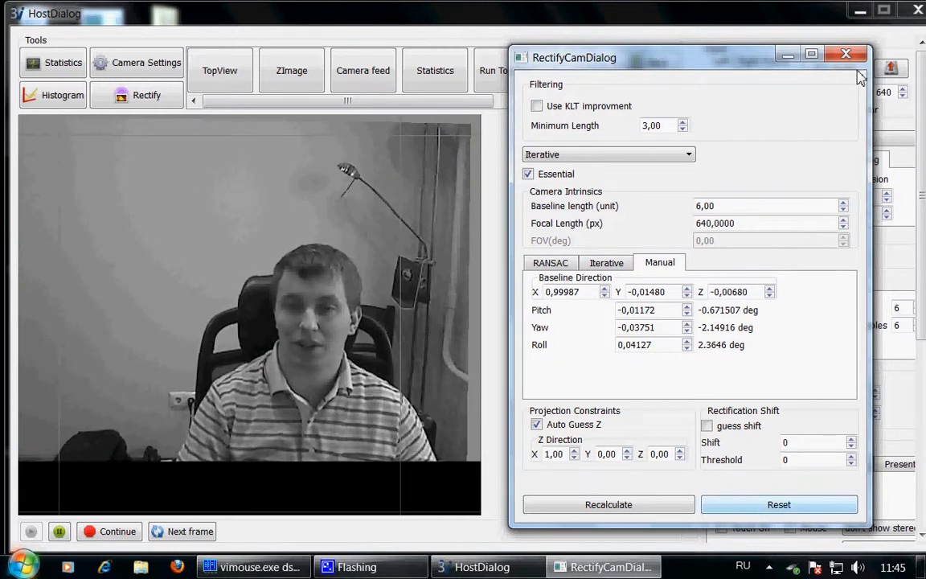
pyautogui.click(846, 54)
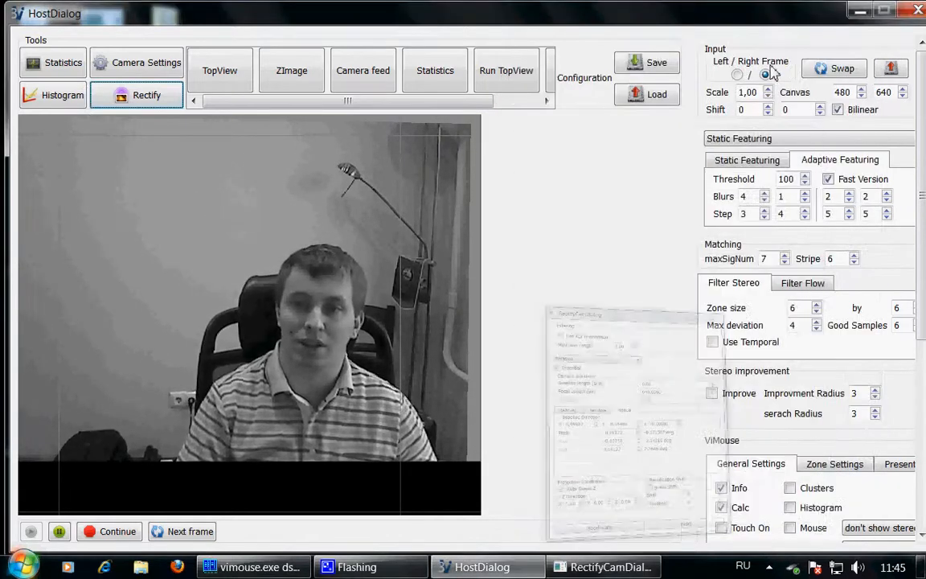